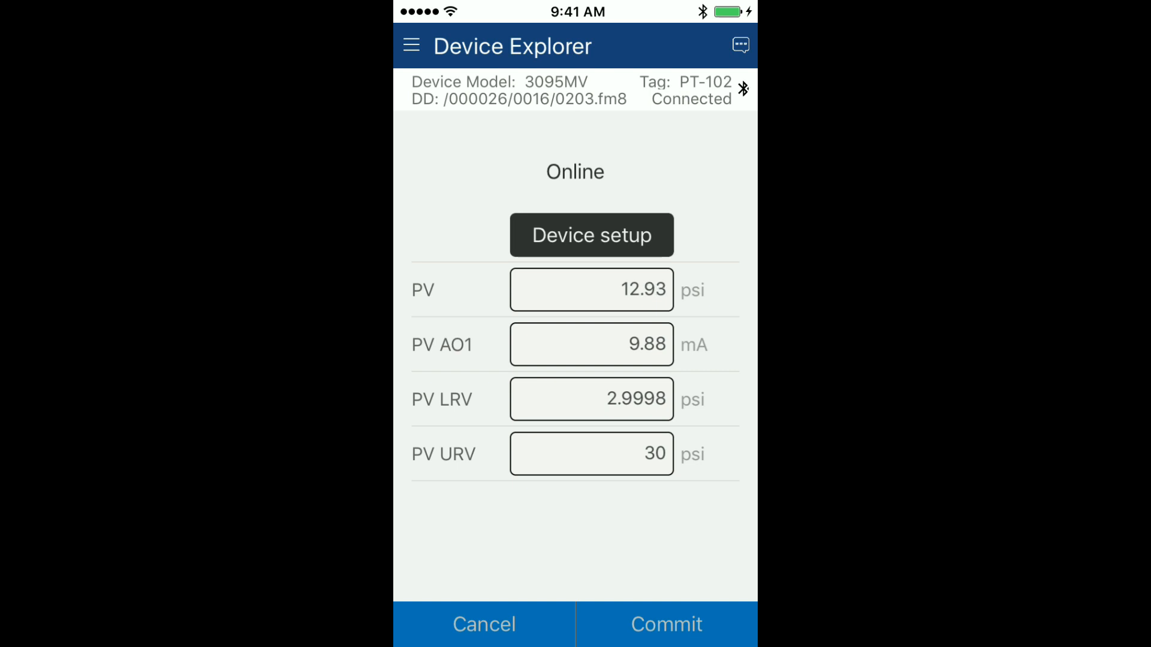
Review PT-102's device status details and return to the online overview
{"action": "left_click", "coordinate": [591, 235]}
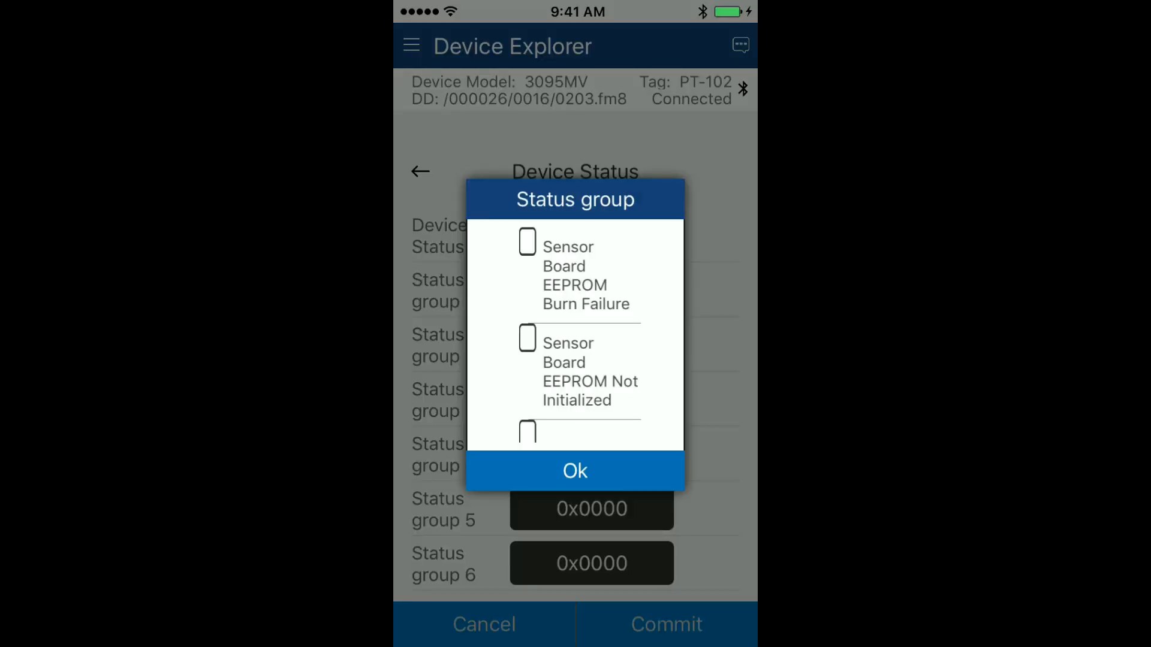
{"action": "scroll", "scroll_direction": "down", "scroll_amount": 3}
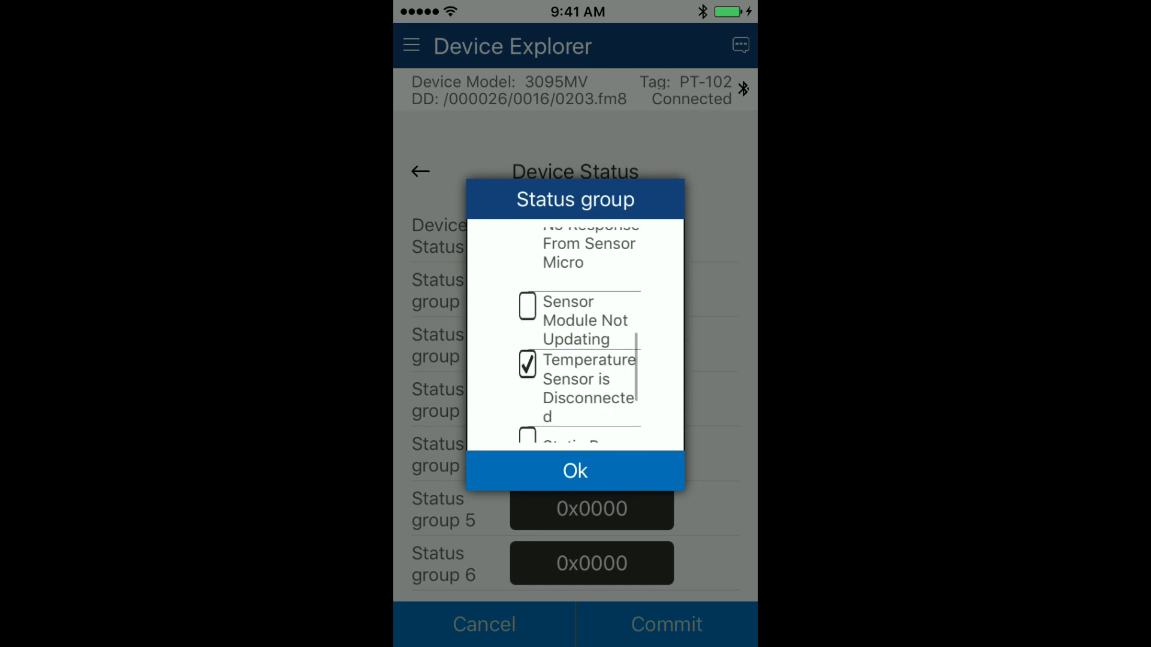
{"action": "left_click", "coordinate": [574, 470]}
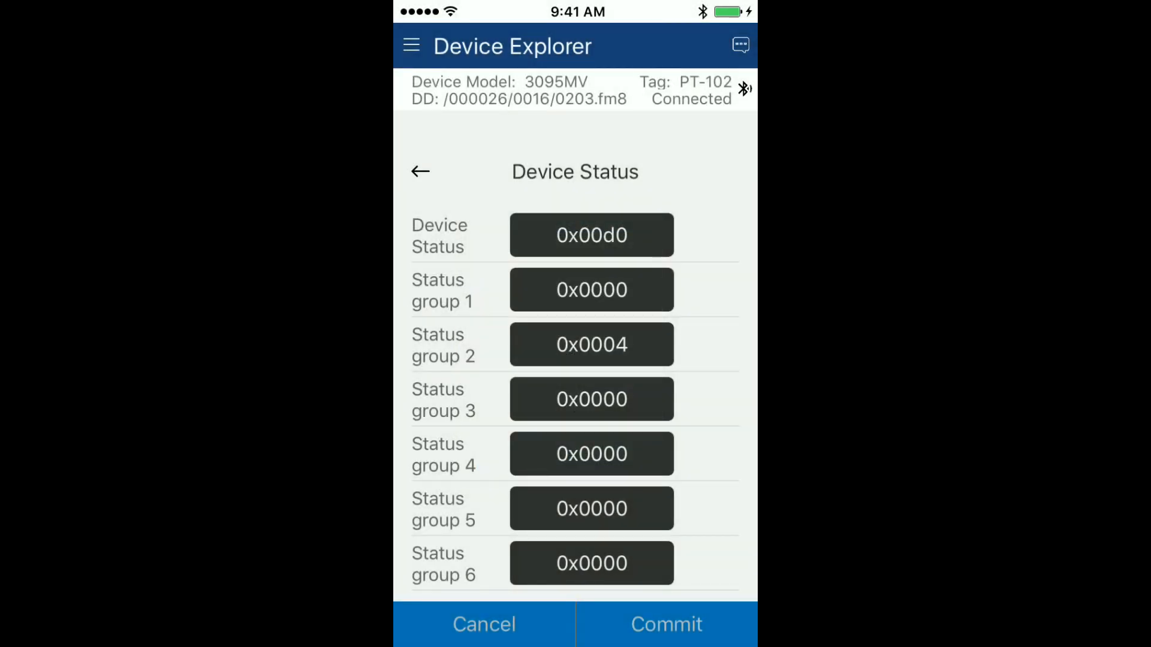
{"action": "left_click", "coordinate": [420, 172]}
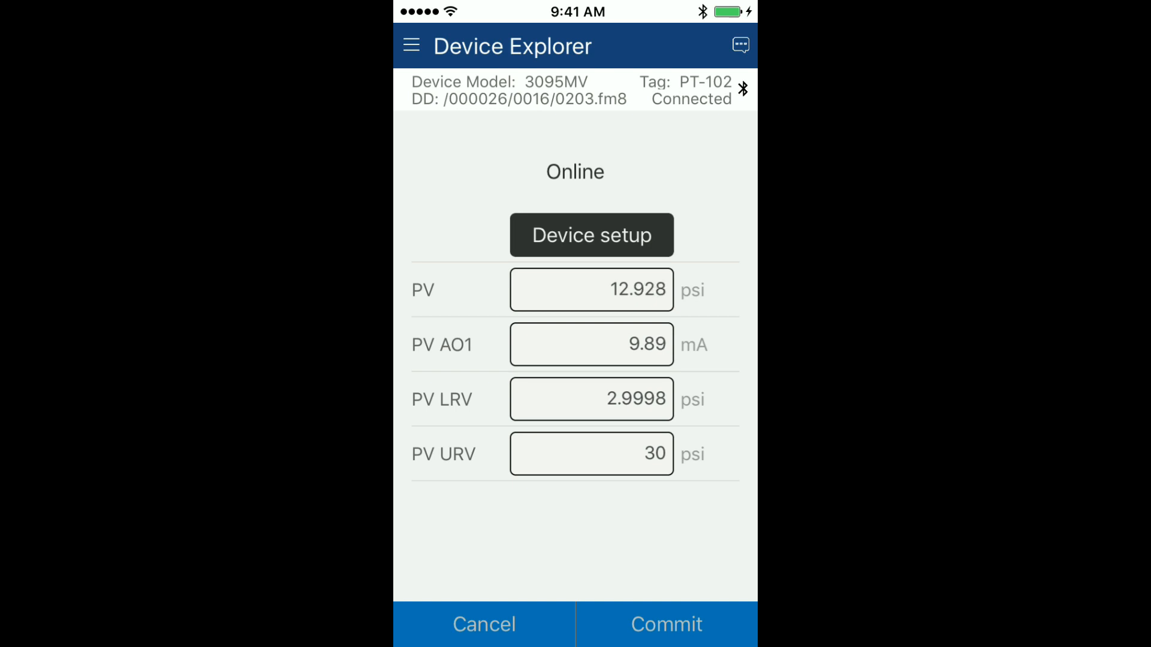
Navigate through Device setup and Basic setup to PT-102's range values
{"action": "left_click", "coordinate": [592, 235]}
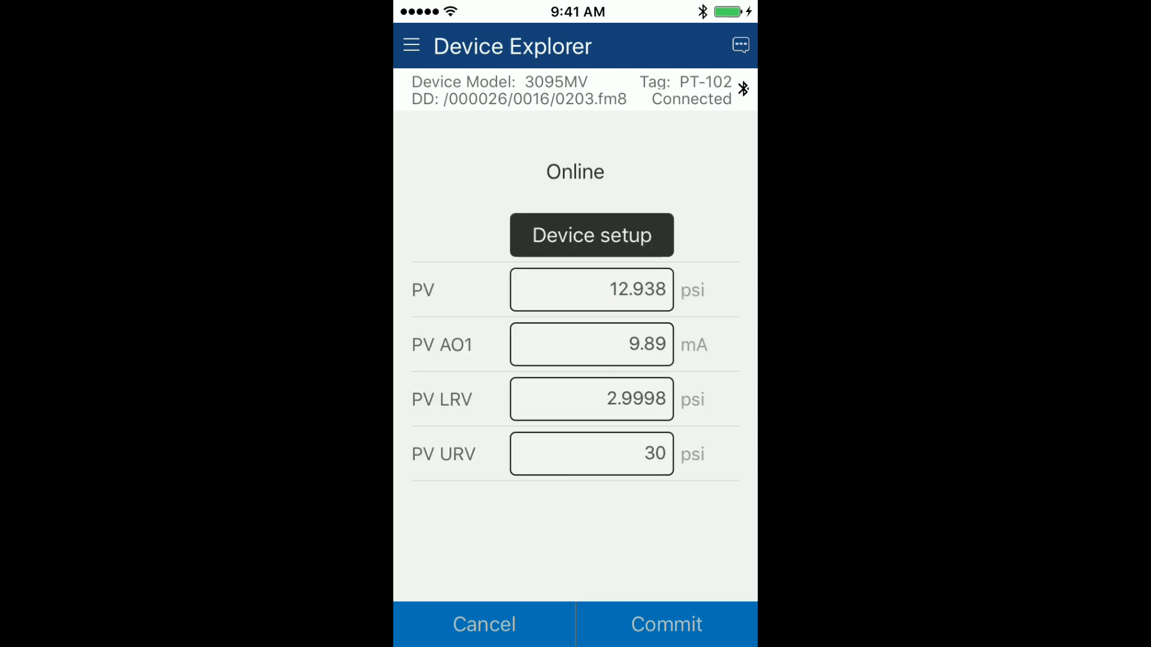
{"action": "left_click", "coordinate": [591, 235]}
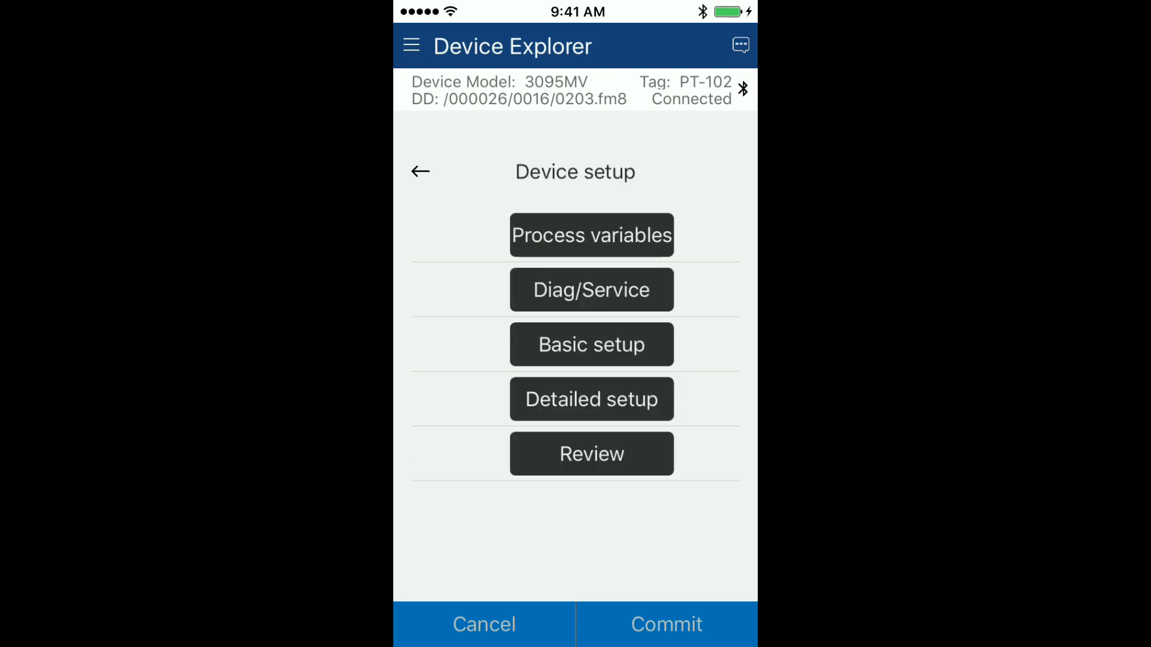
{"action": "left_click", "coordinate": [591, 344]}
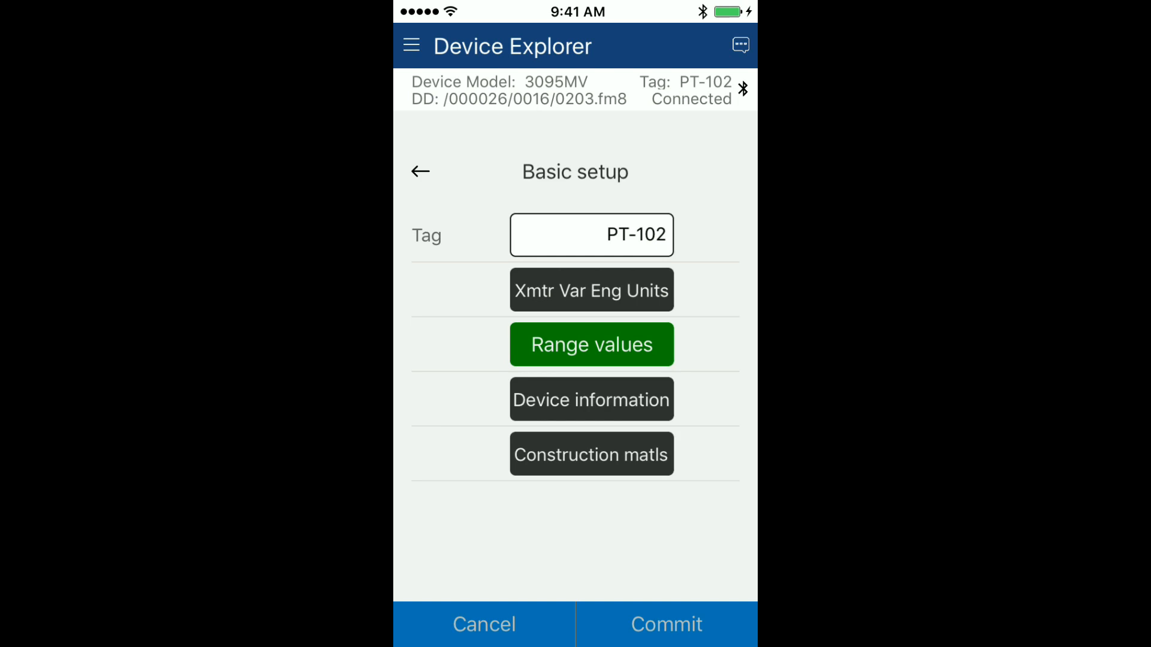
{"action": "left_click", "coordinate": [591, 344]}
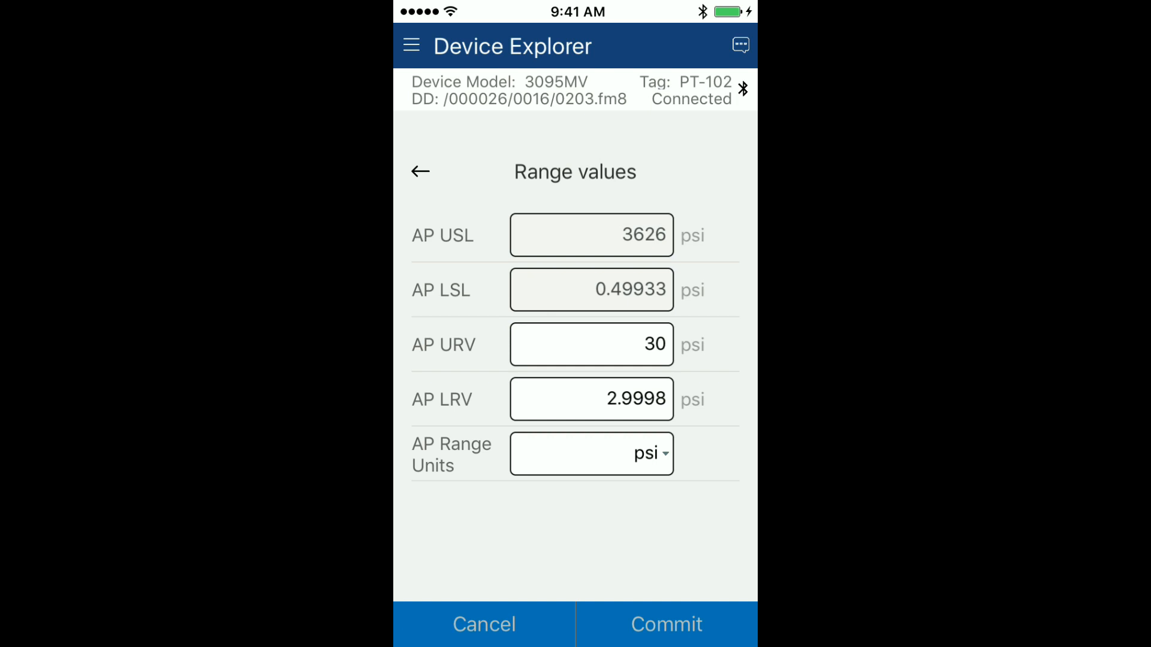
Set PT-102's upper range value to 25 psi via Edit Together, commit it, and save the documentation
{"action": "left_click", "coordinate": [591, 344]}
{"action": "type", "text": "25"}
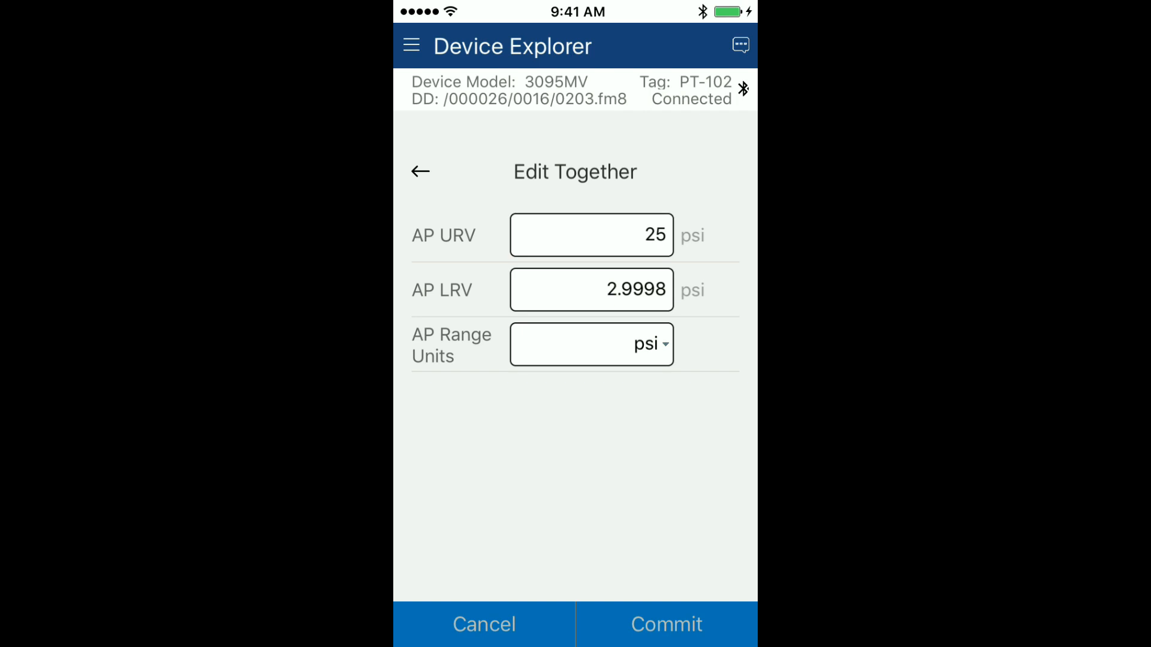
{"action": "left_click", "coordinate": [412, 46]}
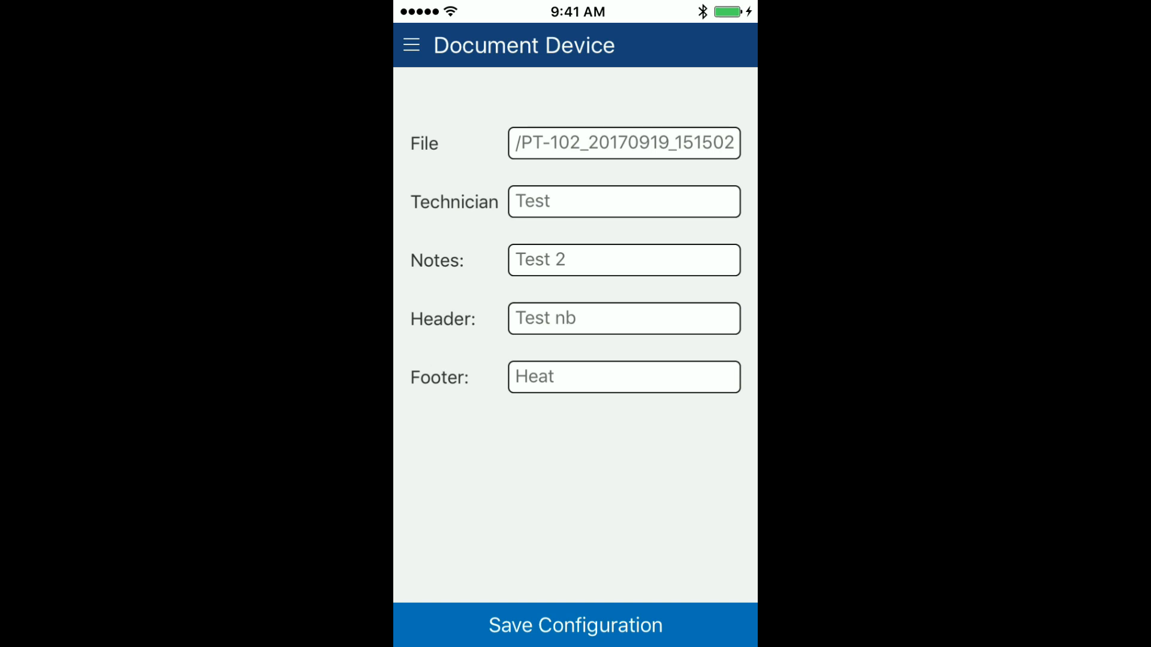
{"action": "left_click", "coordinate": [574, 625]}
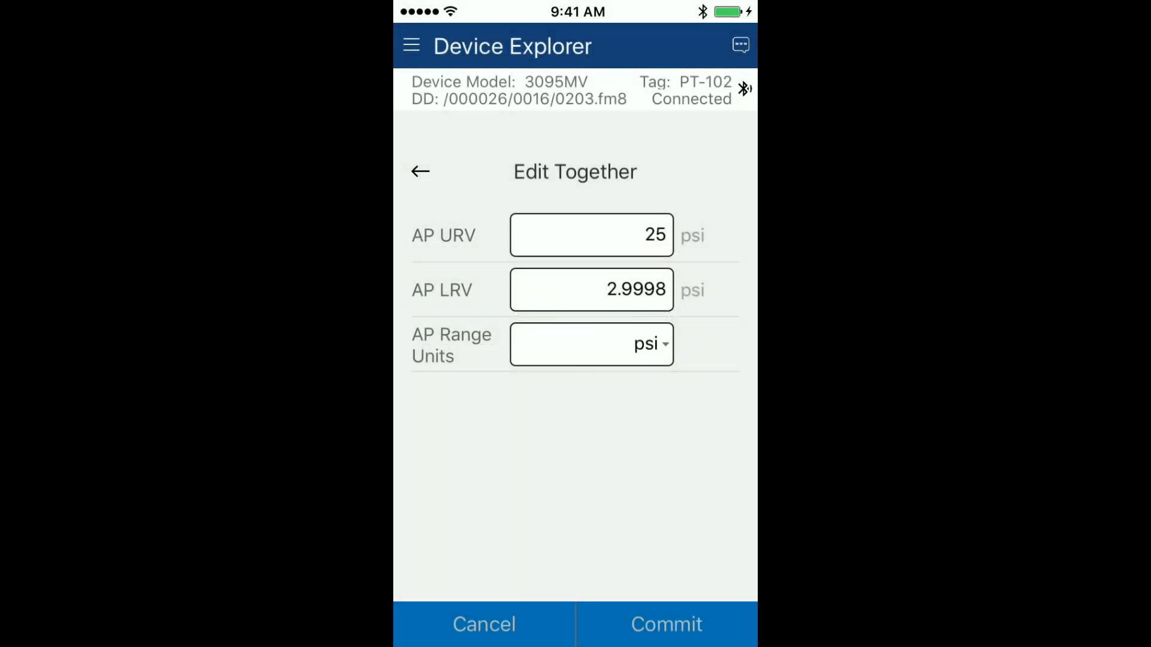
Bring up the list of saved PT-102 configurations from the main menu
{"action": "left_click", "coordinate": [411, 46]}
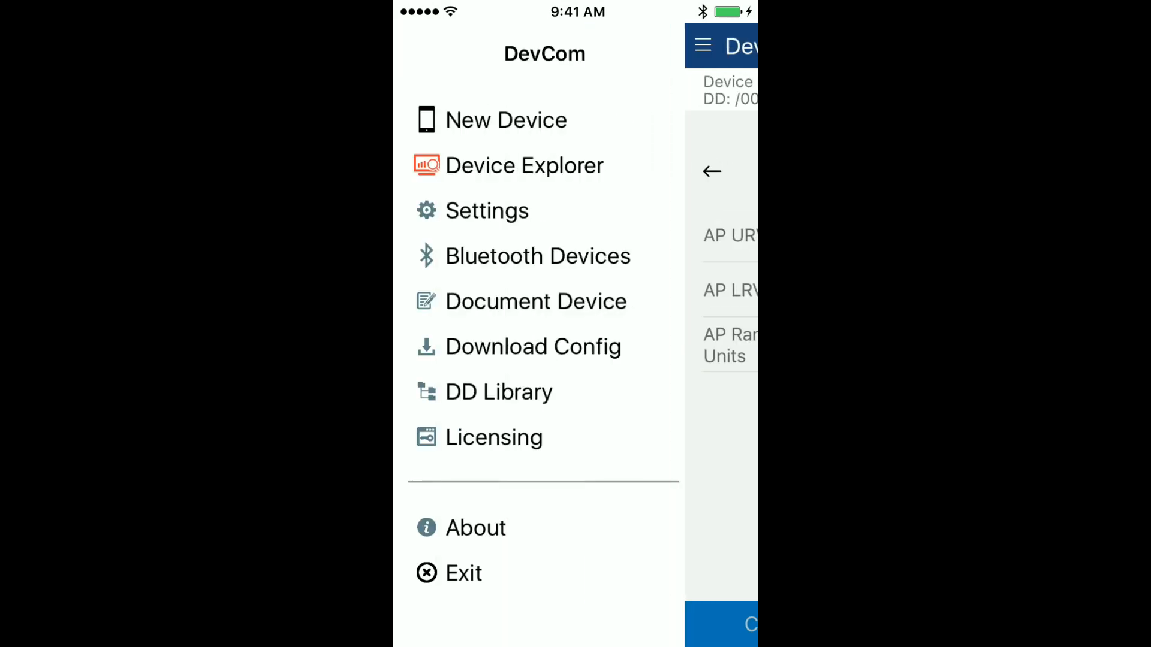
{"action": "left_click", "coordinate": [532, 346]}
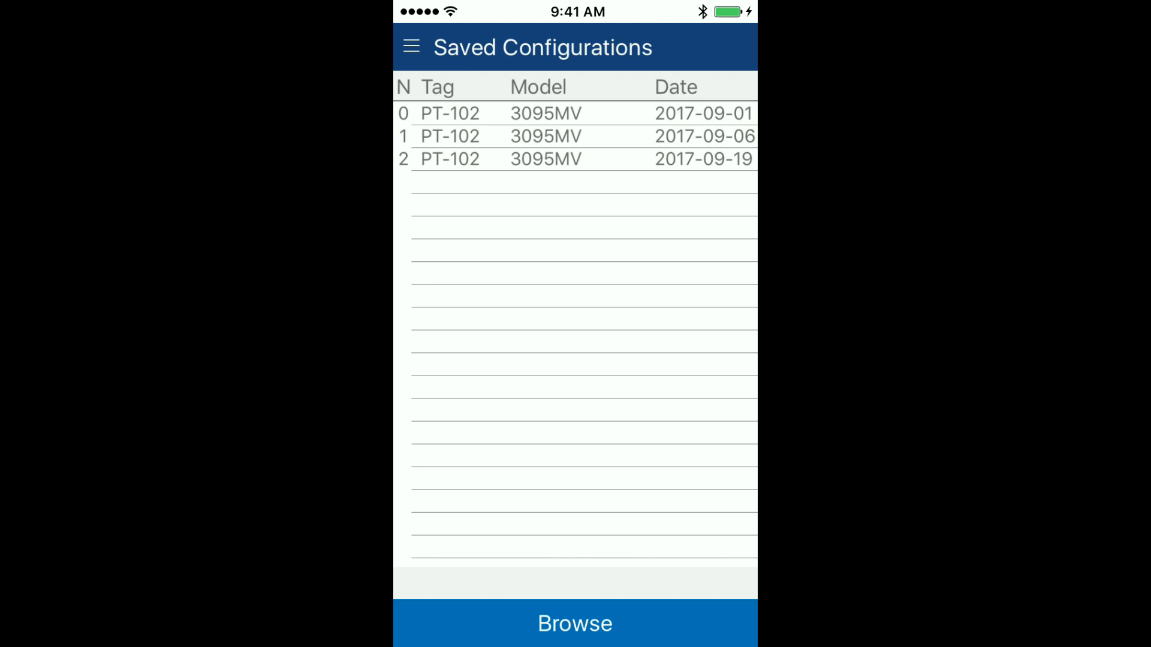
View the 2017-09-19 configuration and copy it as a PDF to Adobe Acrobat
{"action": "left_click", "coordinate": [574, 159]}
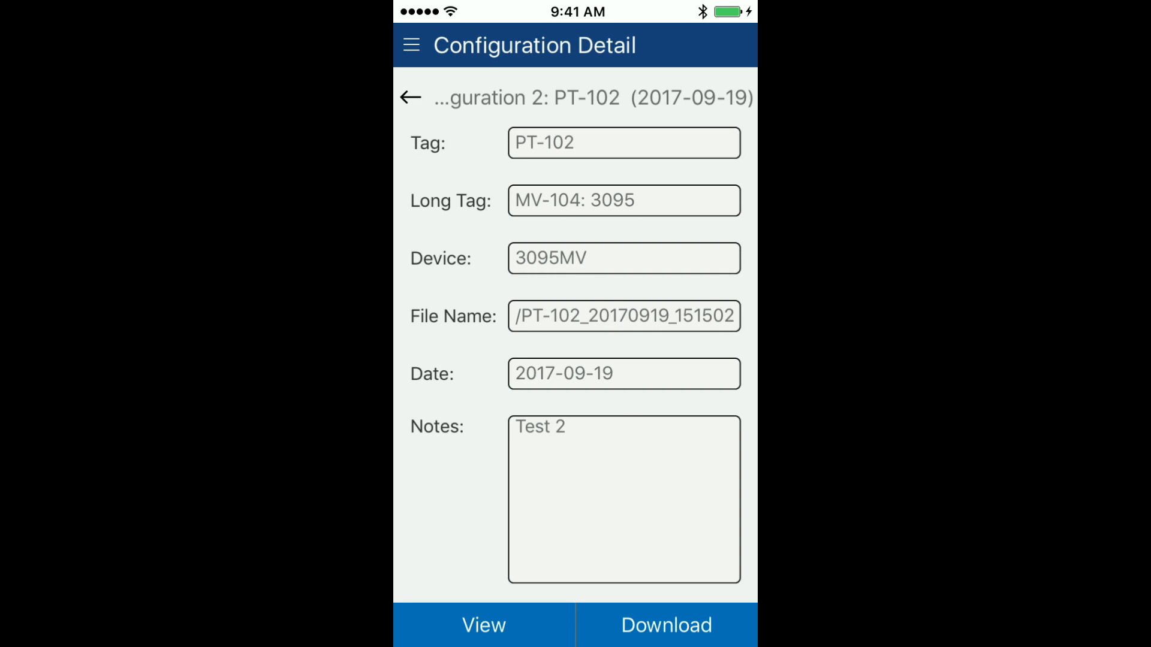
{"action": "left_click", "coordinate": [665, 625]}
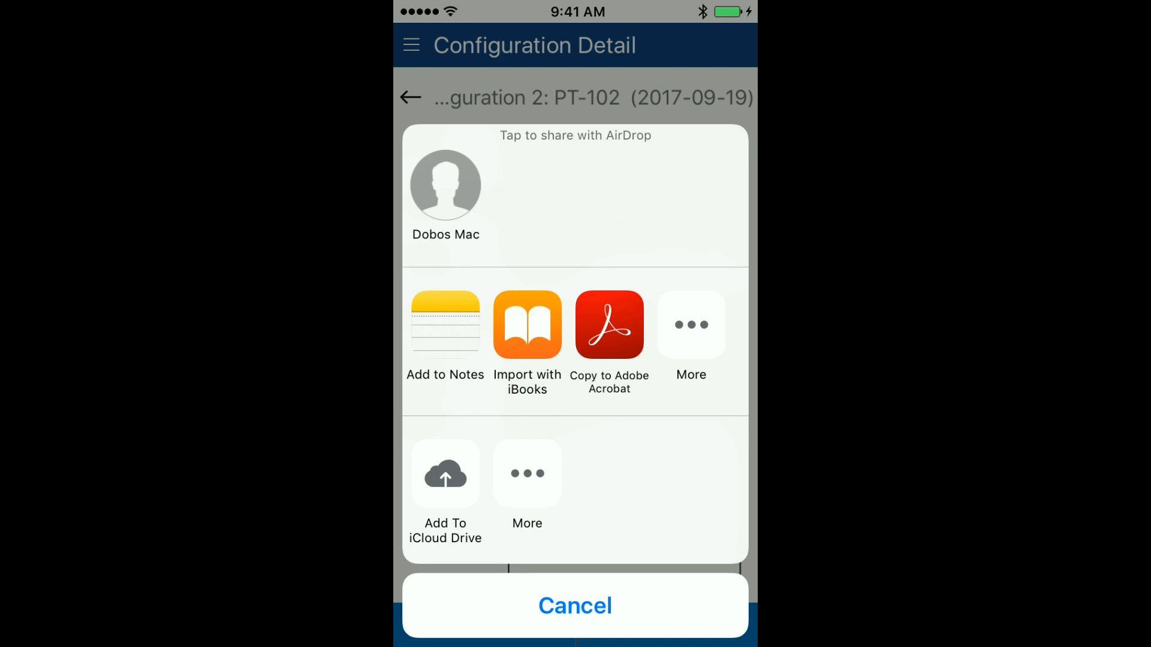
{"action": "left_click", "coordinate": [576, 606]}
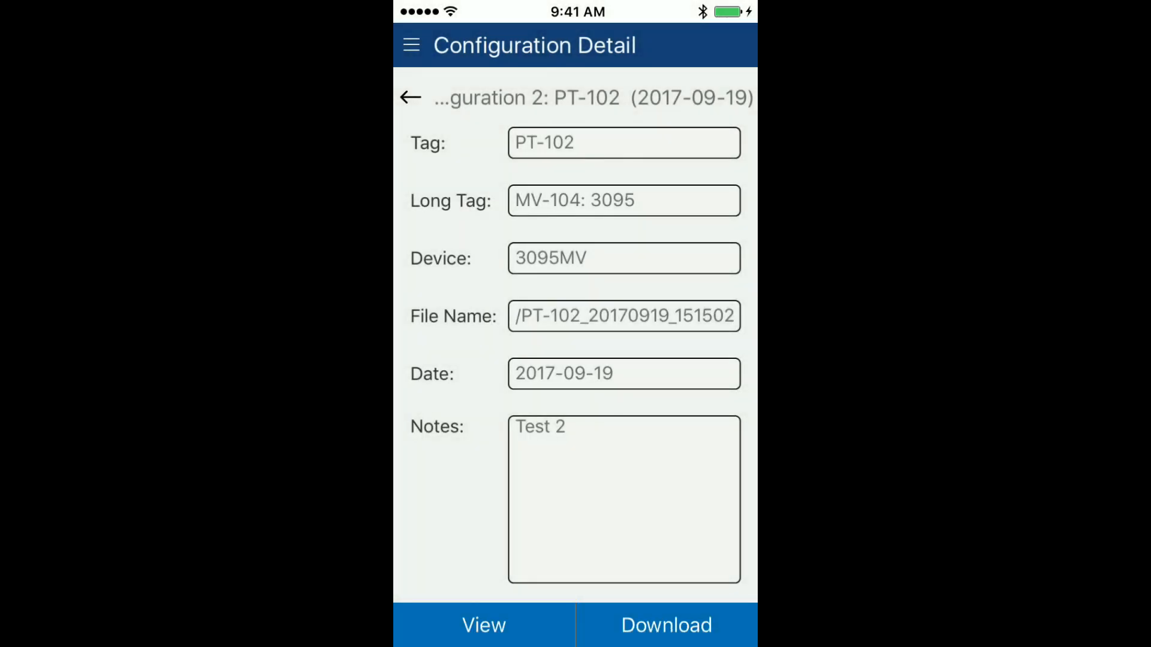
{"action": "left_click", "coordinate": [483, 626]}
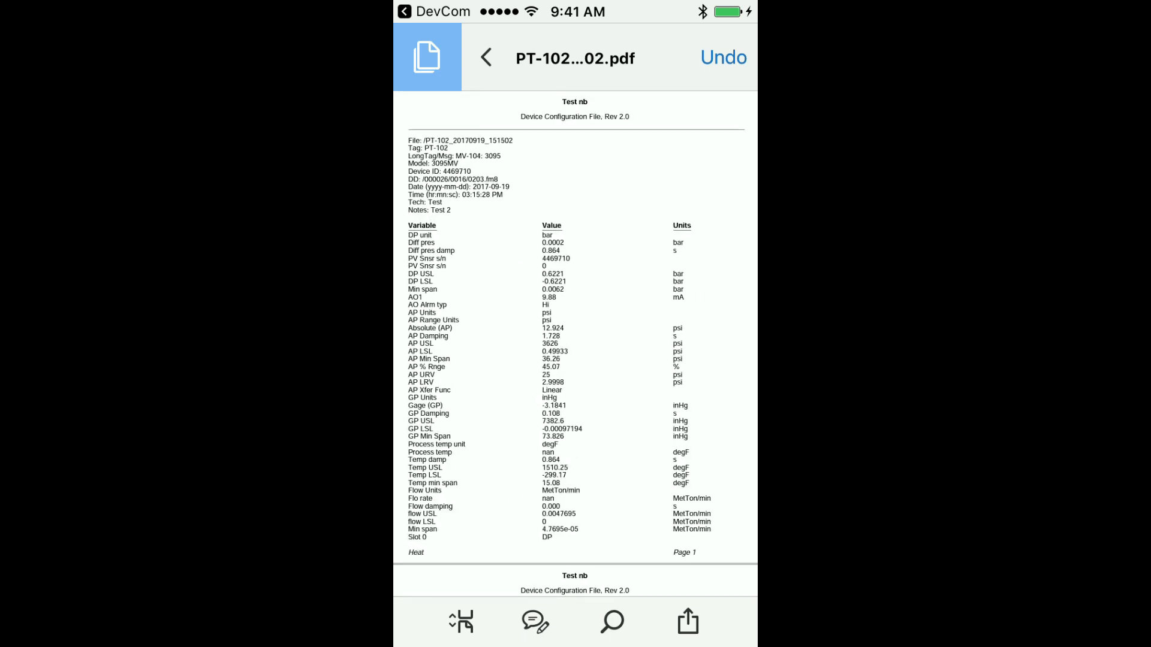
Leave the PDF in Acrobat and return to the configuration details in DevCom
{"action": "left_click", "coordinate": [687, 621]}
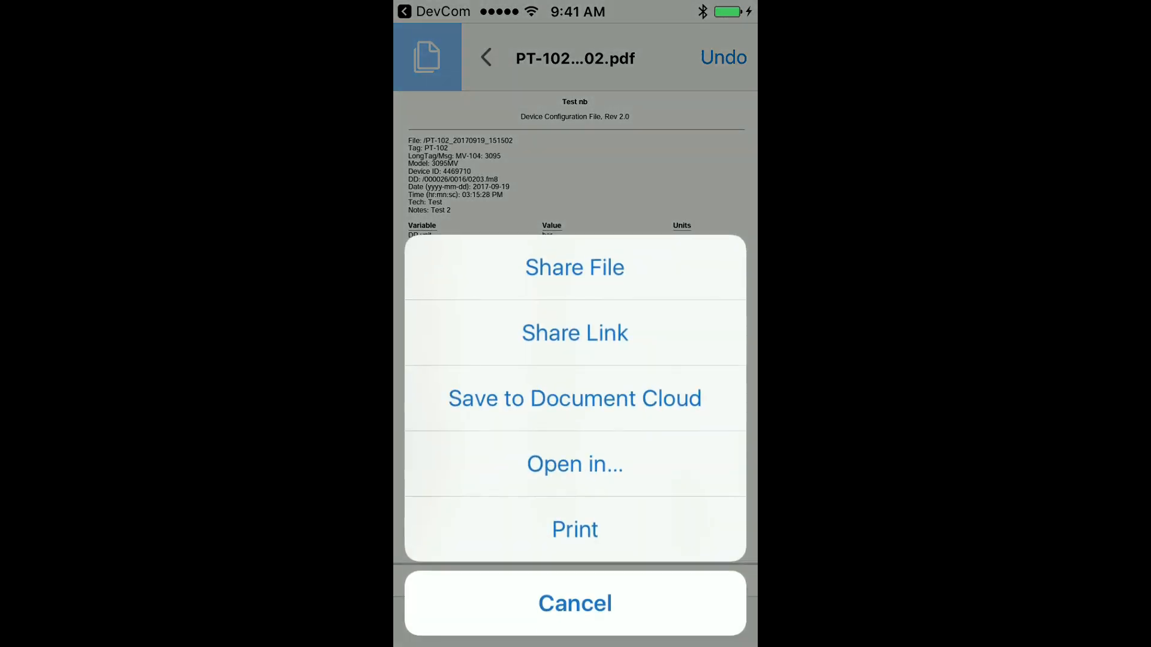
{"action": "left_click", "coordinate": [575, 603]}
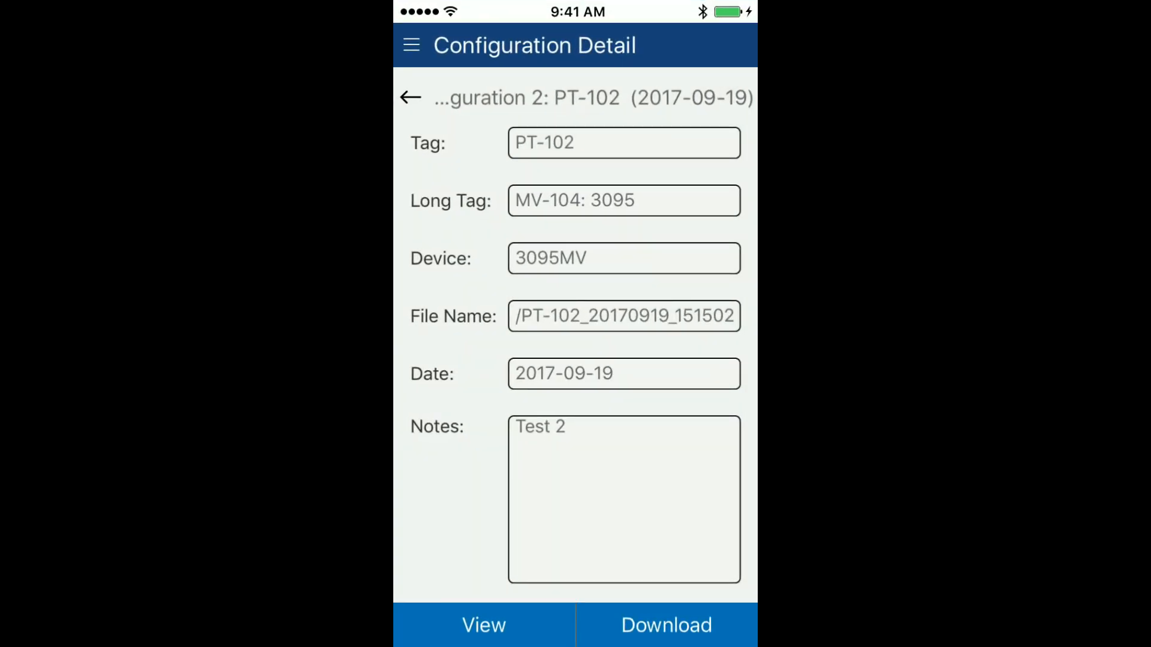
Go to the DD Library screen showing version 2017-02 as up to date
{"action": "left_click", "coordinate": [412, 44]}
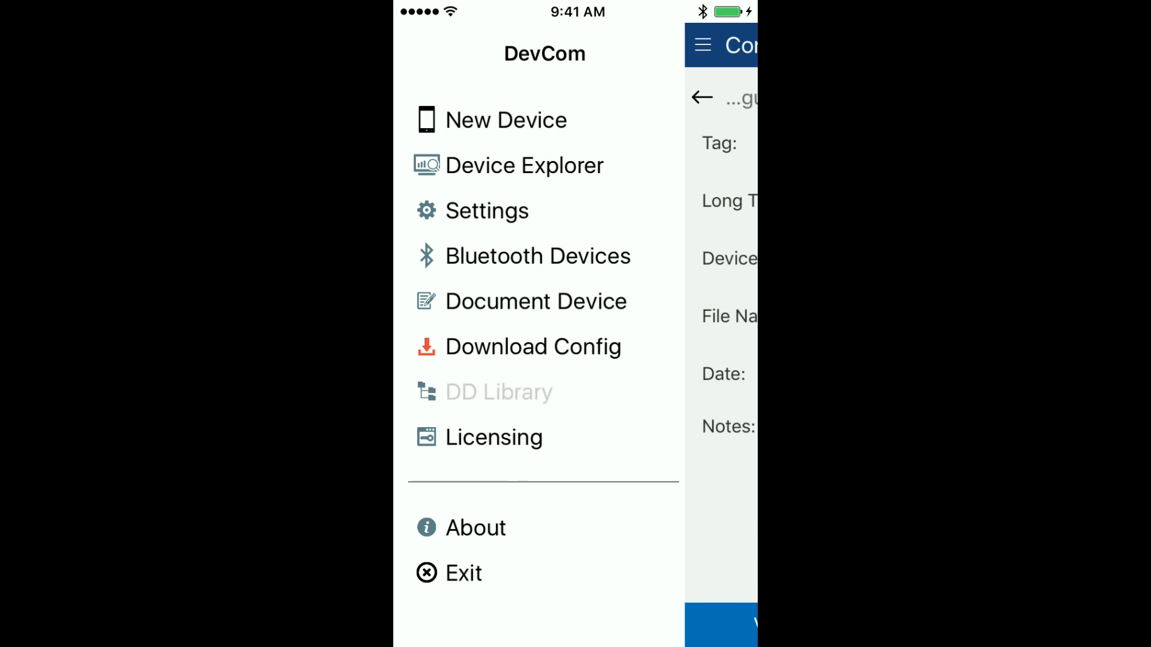
{"action": "left_click", "coordinate": [499, 391]}
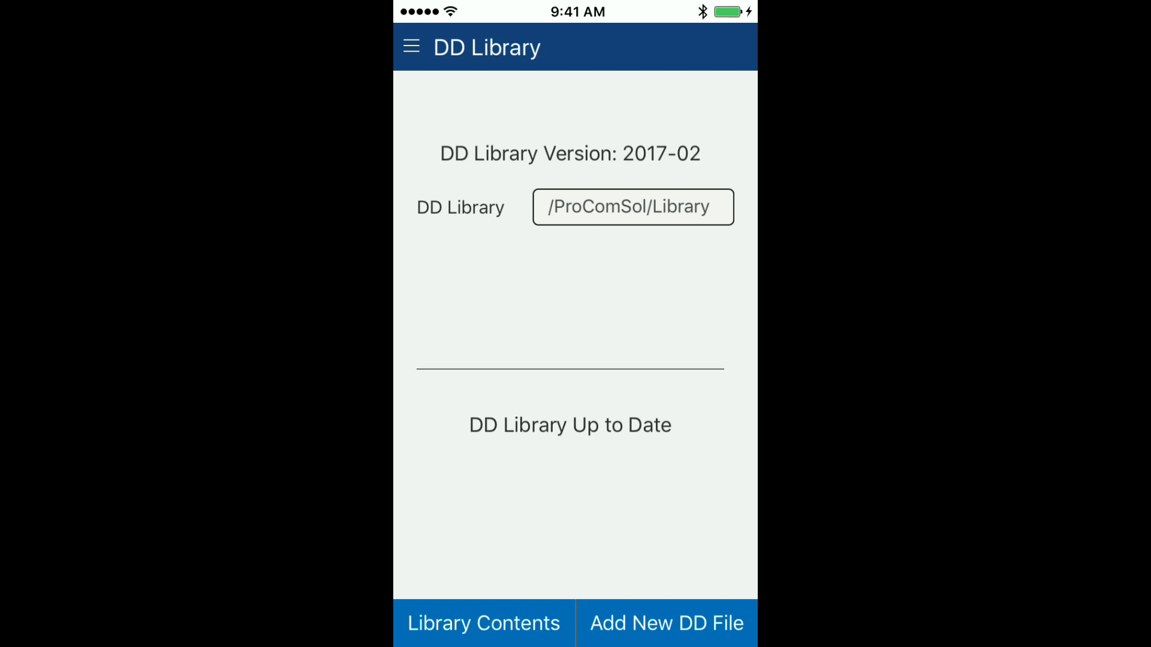
Browse the ABB, 000016 device descriptions, then start adding a new DD file
{"action": "left_click", "coordinate": [483, 623]}
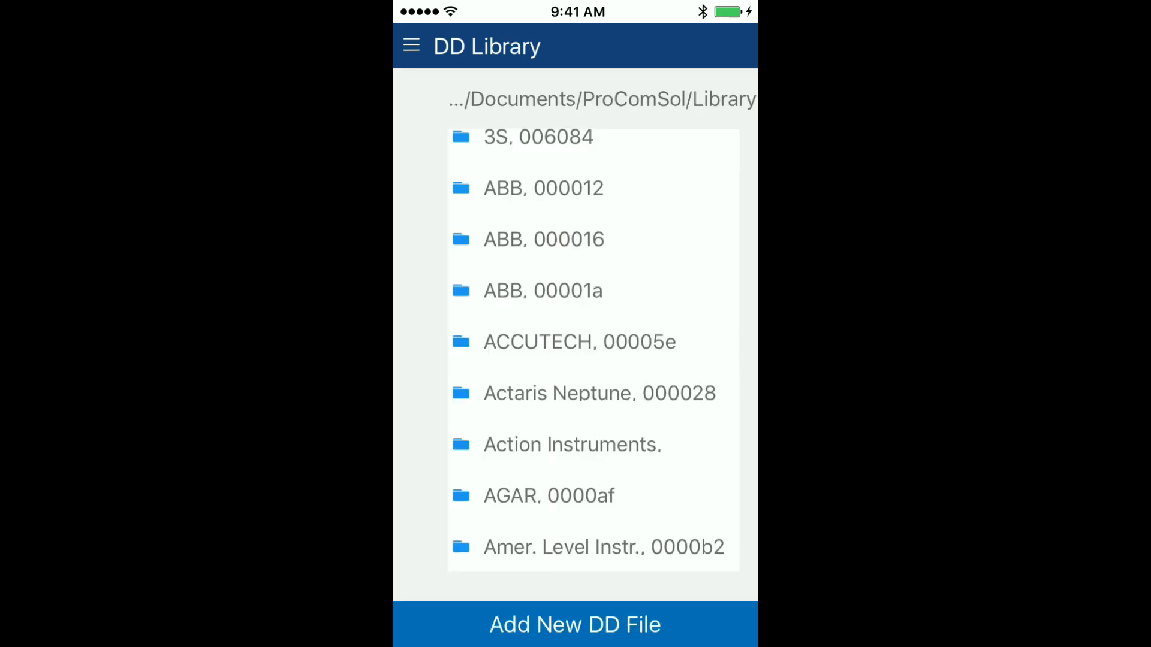
{"action": "left_click", "coordinate": [543, 240]}
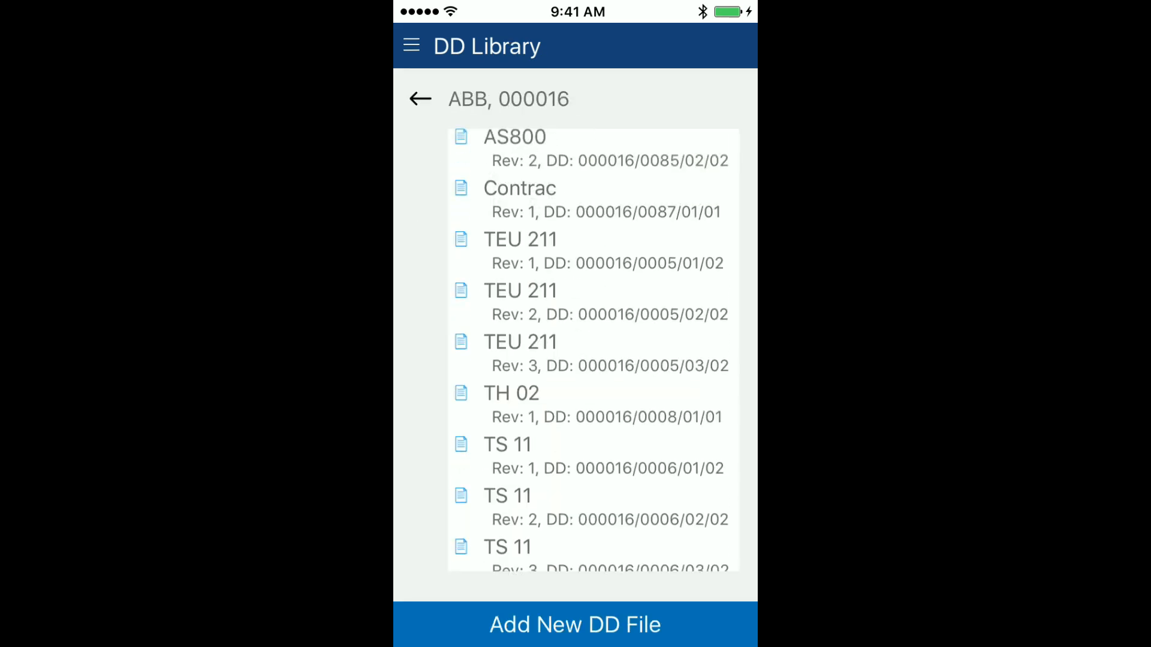
{"action": "scroll", "scroll_direction": "down", "scroll_amount": 3}
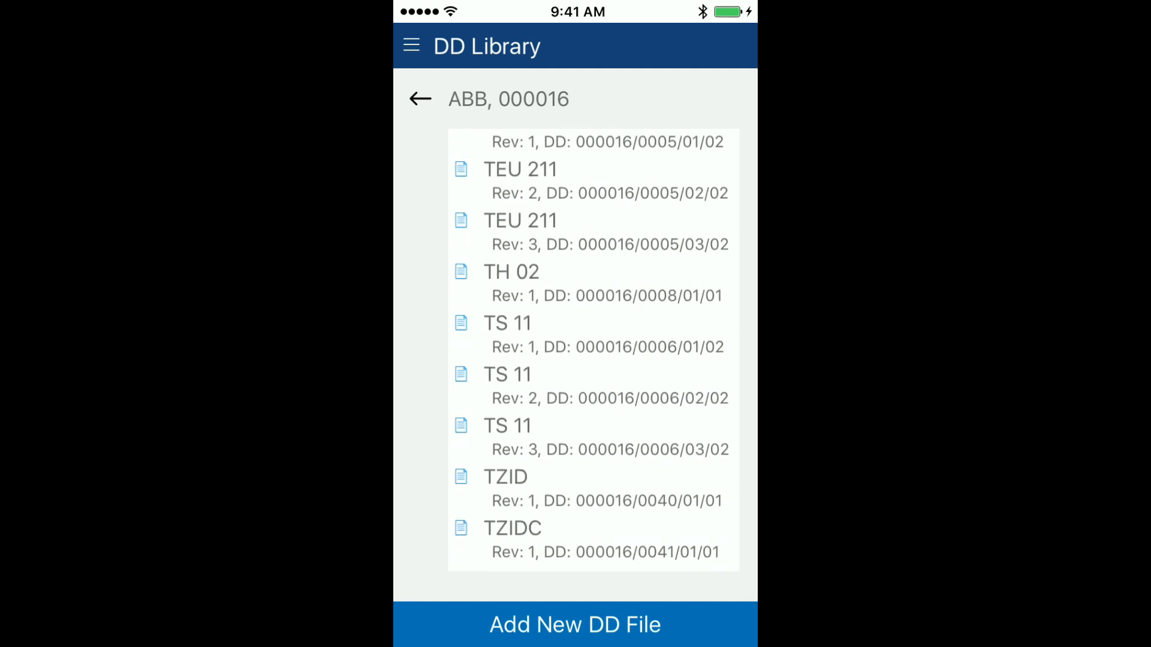
{"action": "left_click", "coordinate": [419, 98]}
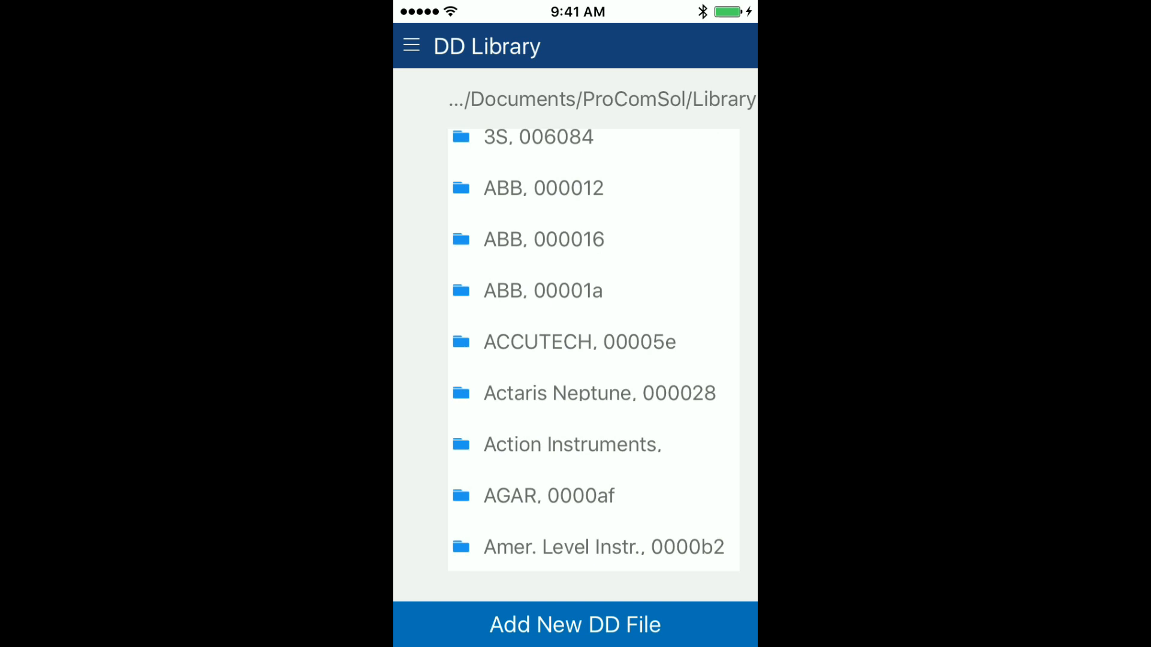
{"action": "left_click", "coordinate": [575, 625]}
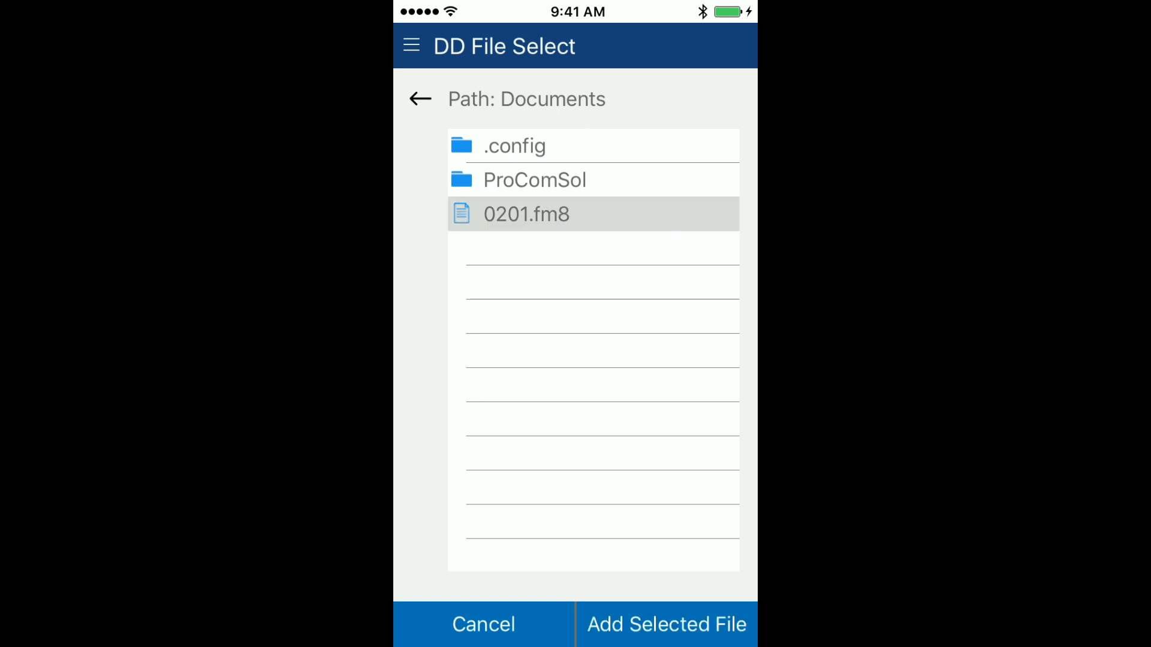
Add the selected 0201.fm8 to the library and acknowledge the success alert
{"action": "left_click", "coordinate": [666, 624]}
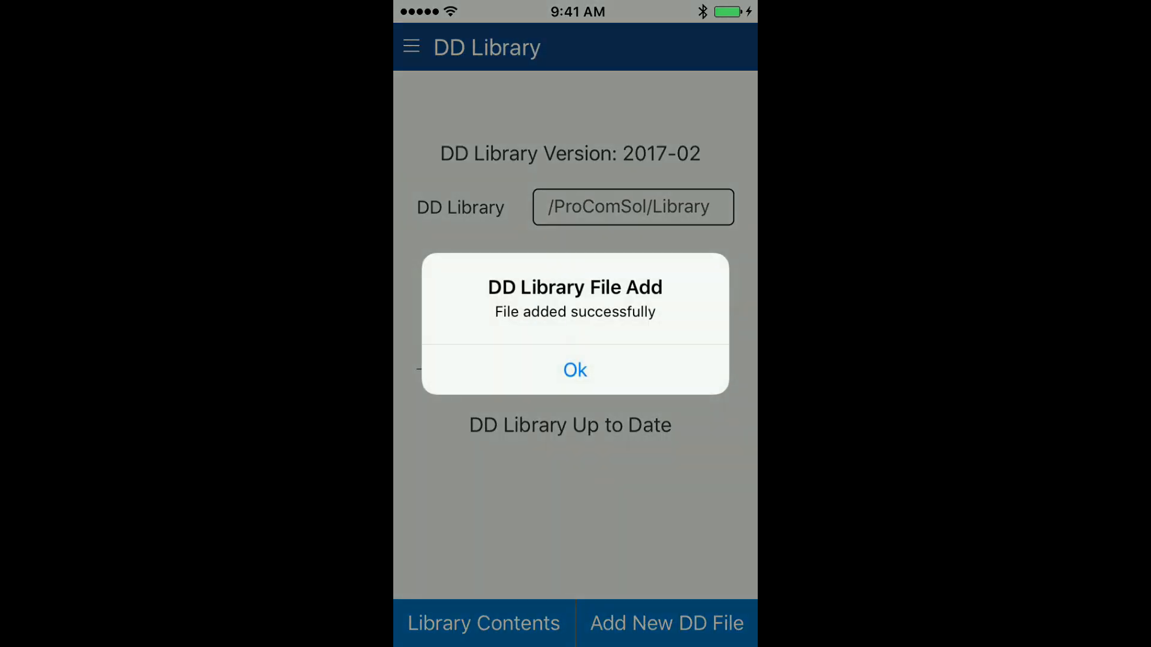
{"action": "left_click", "coordinate": [575, 370]}
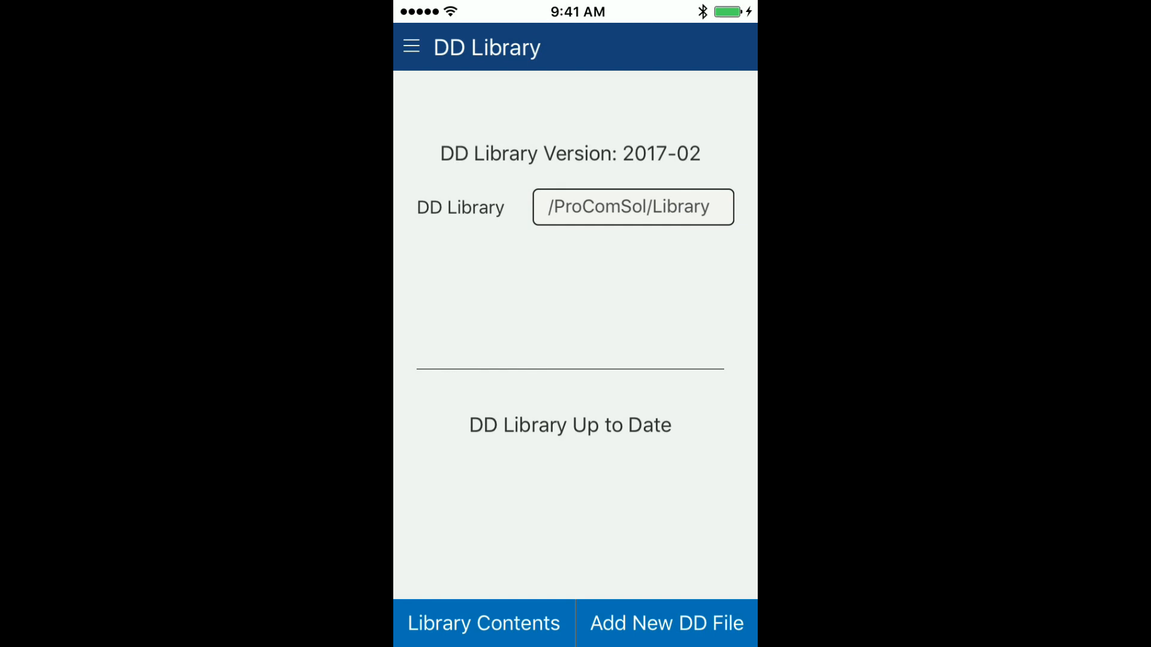